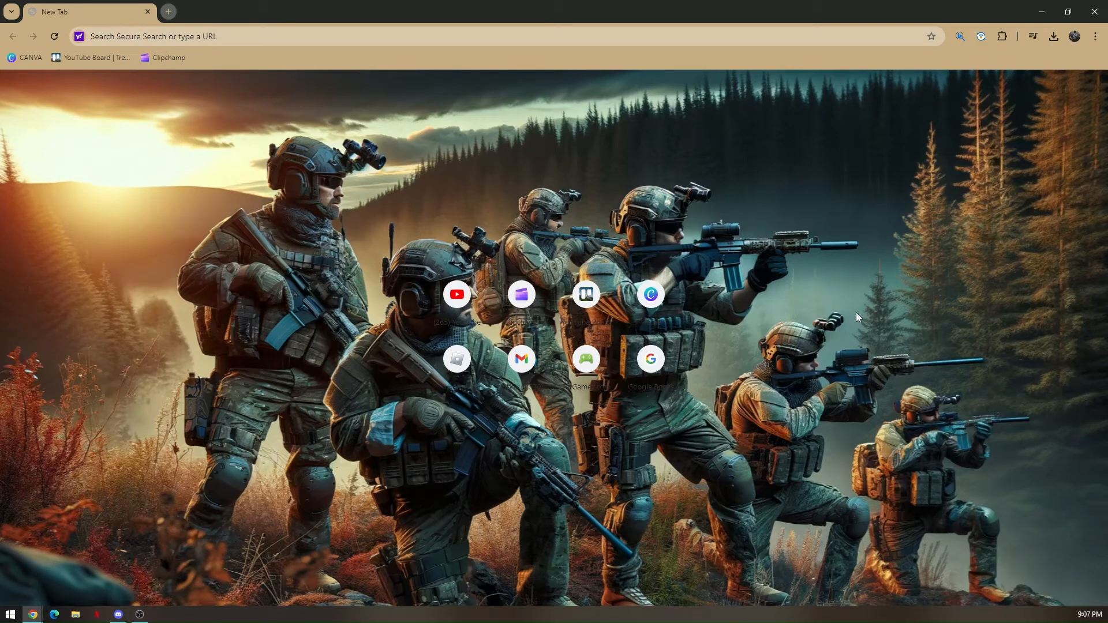
{"action": "mouse_move", "coordinate": [764, 291]}
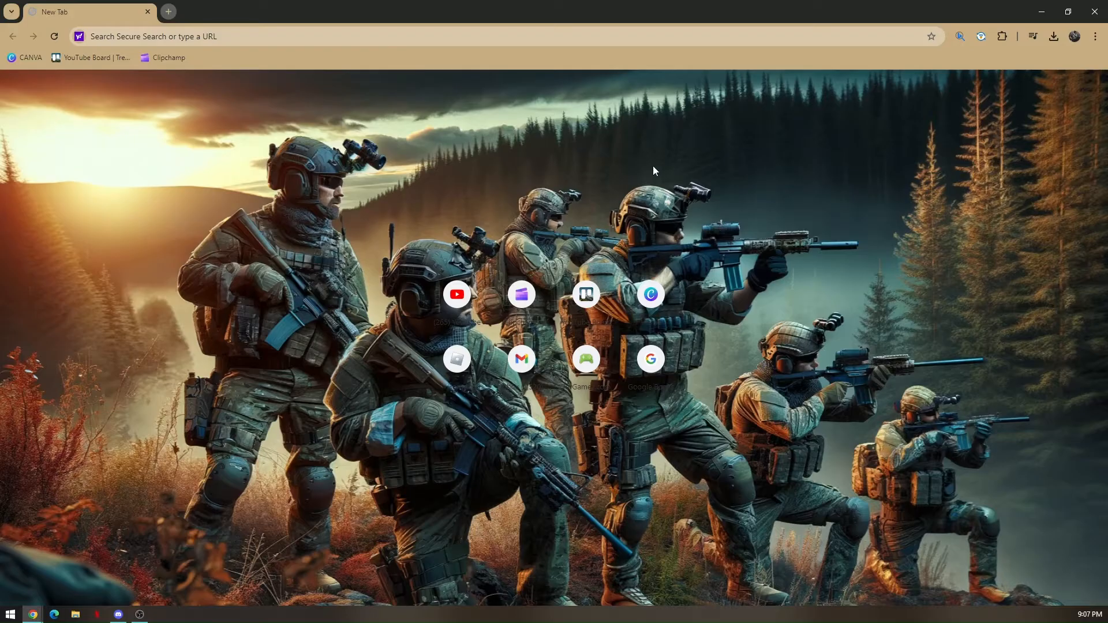
{"action": "mouse_move", "coordinate": [517, 122]}
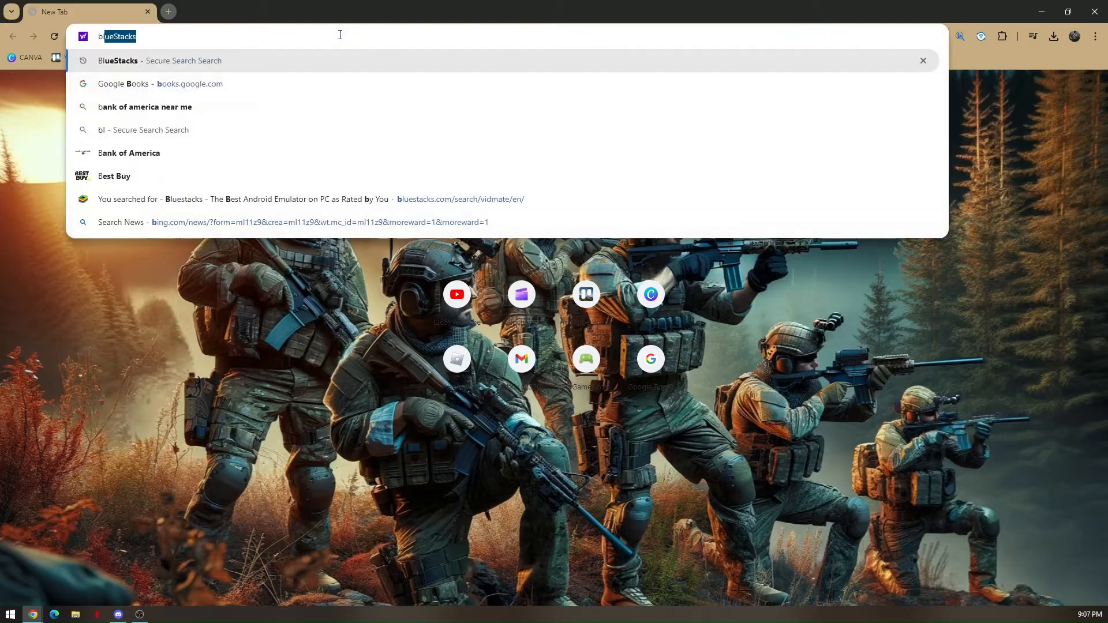
Load the BlueStacks home page by entering bluestacks.com in the address bar
{"action": "type", "text": "bluestacks.com"}
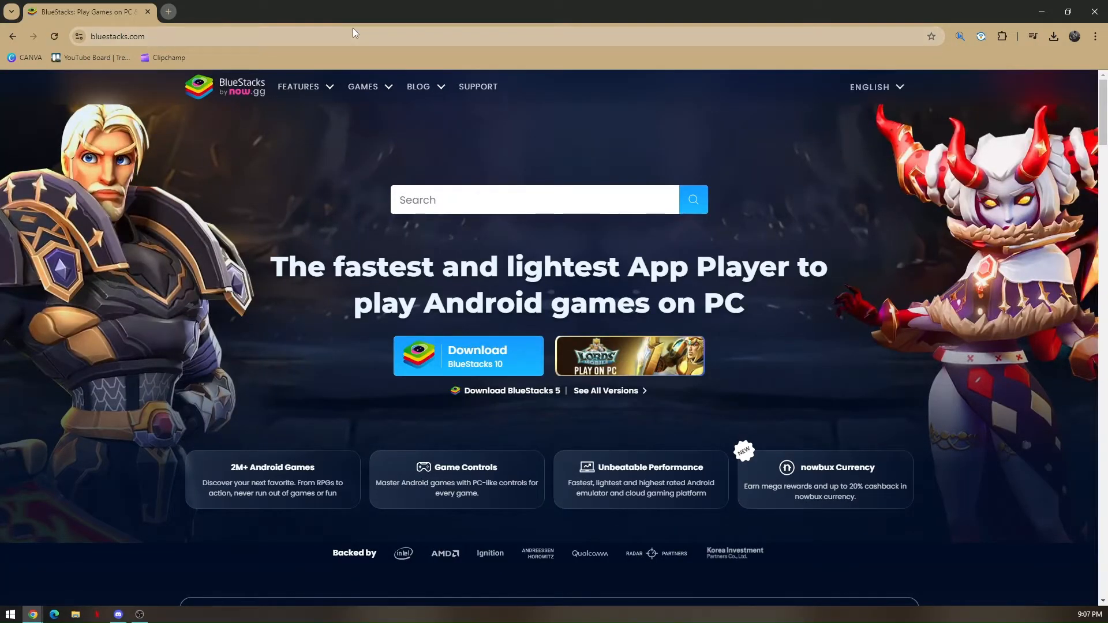
{"action": "mouse_move", "coordinate": [386, 238]}
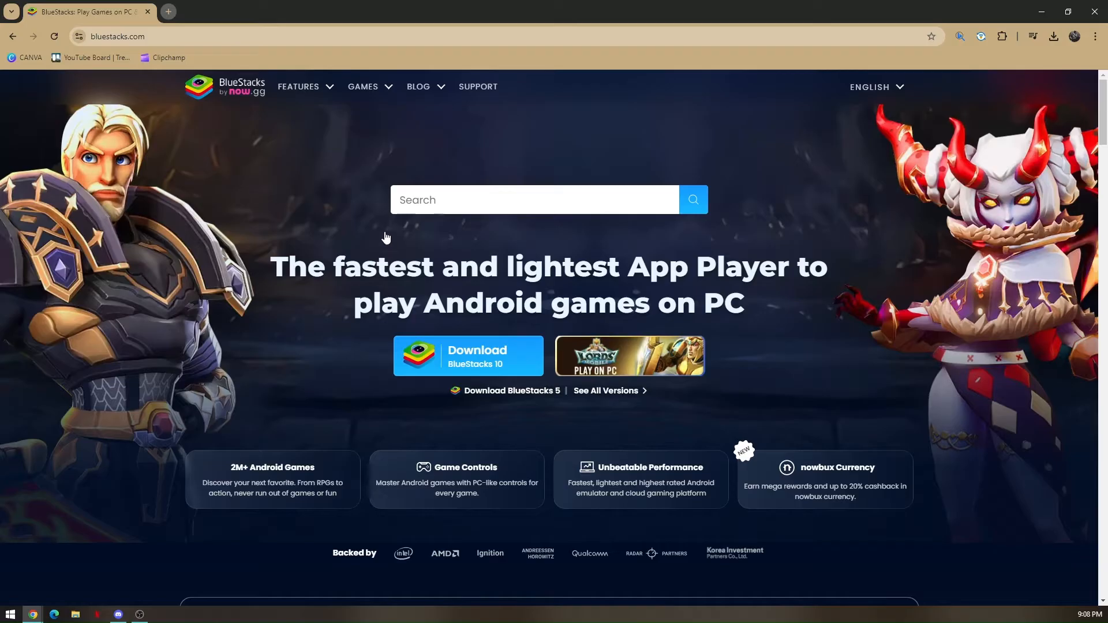
{"action": "mouse_move", "coordinate": [468, 356]}
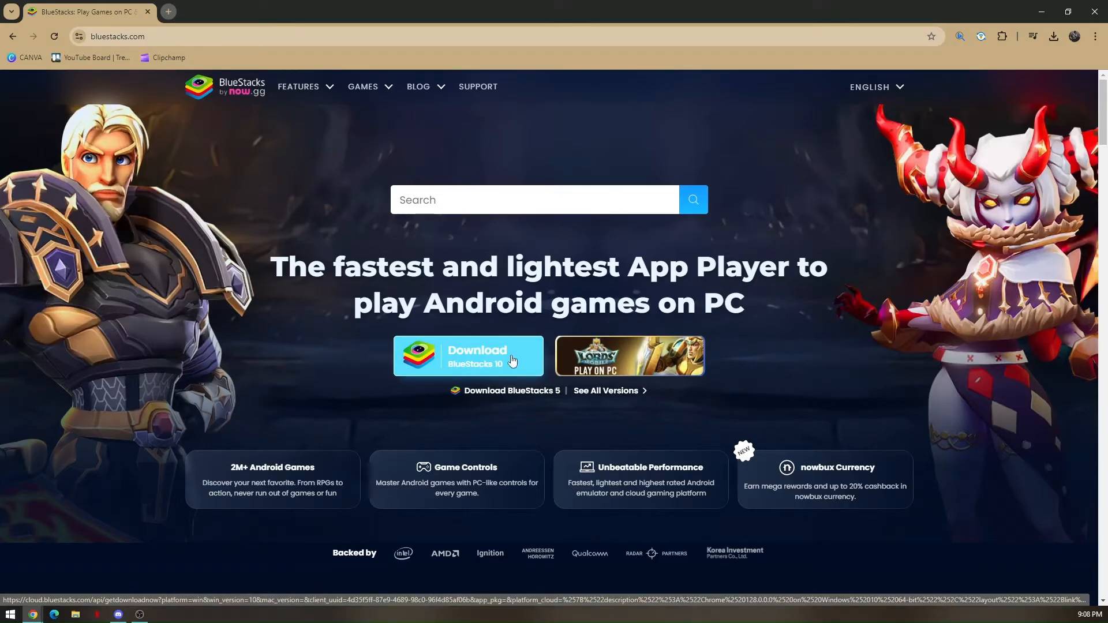
{"action": "mouse_move", "coordinate": [466, 351]}
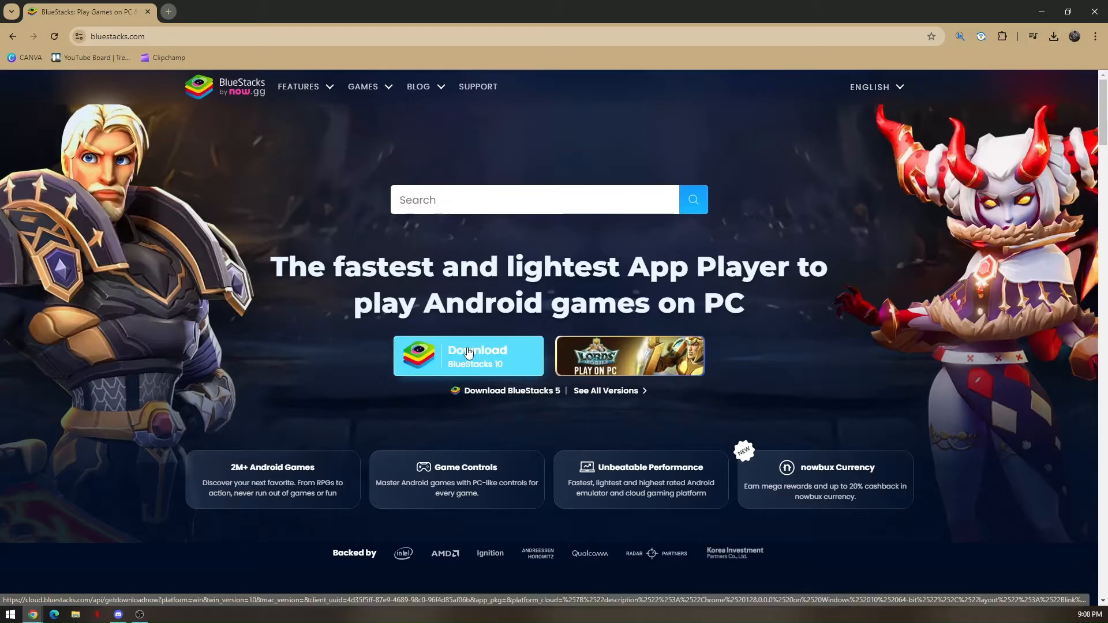
Return from the Lords Mobile page and search the BlueStacks site for 'vidmate'
{"action": "left_click", "coordinate": [628, 355]}
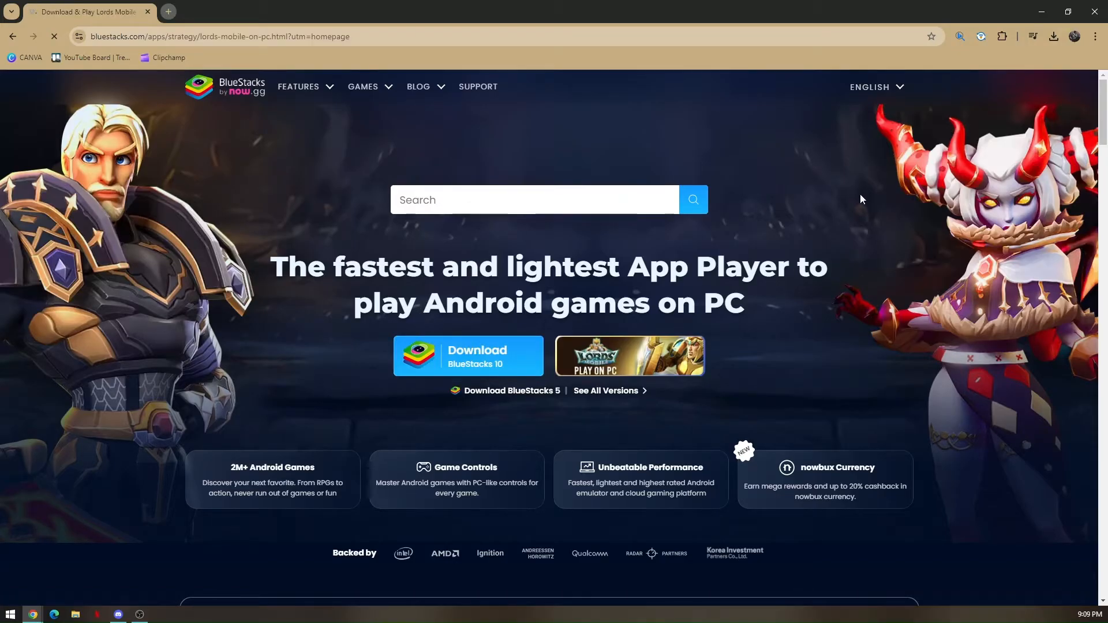
{"action": "left_click", "coordinate": [13, 37]}
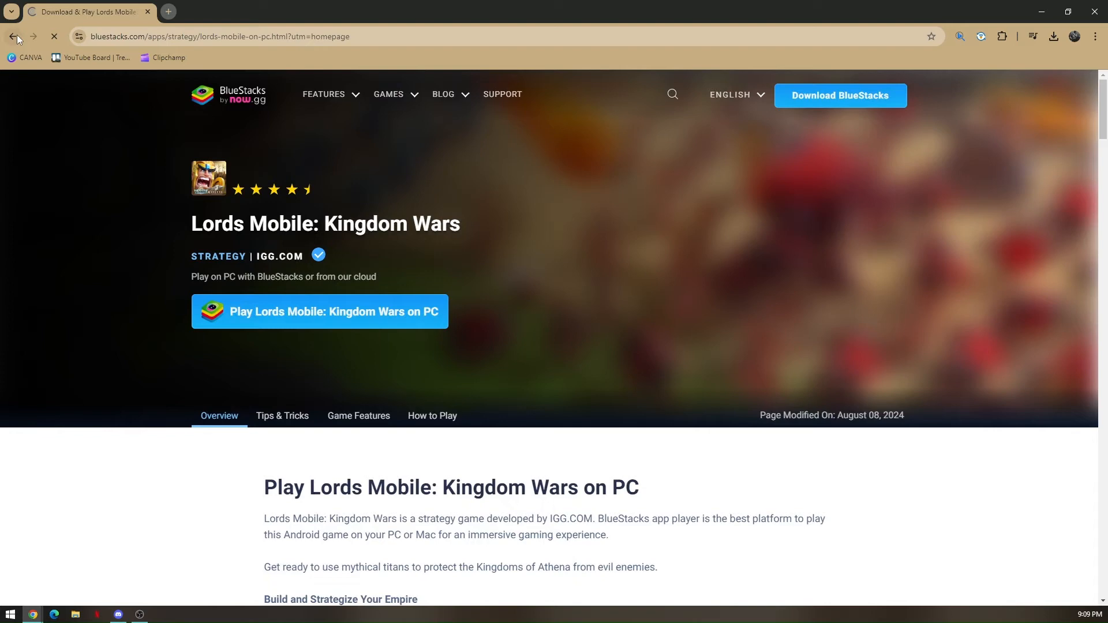
{"action": "left_click", "coordinate": [15, 36]}
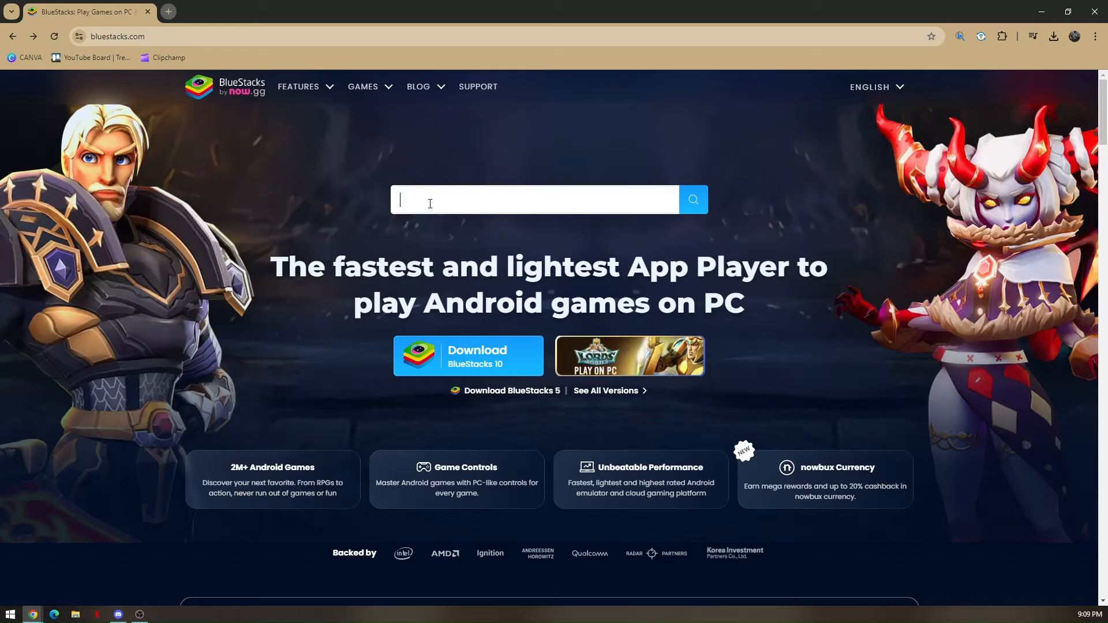
{"action": "type", "text": "vidmate"}
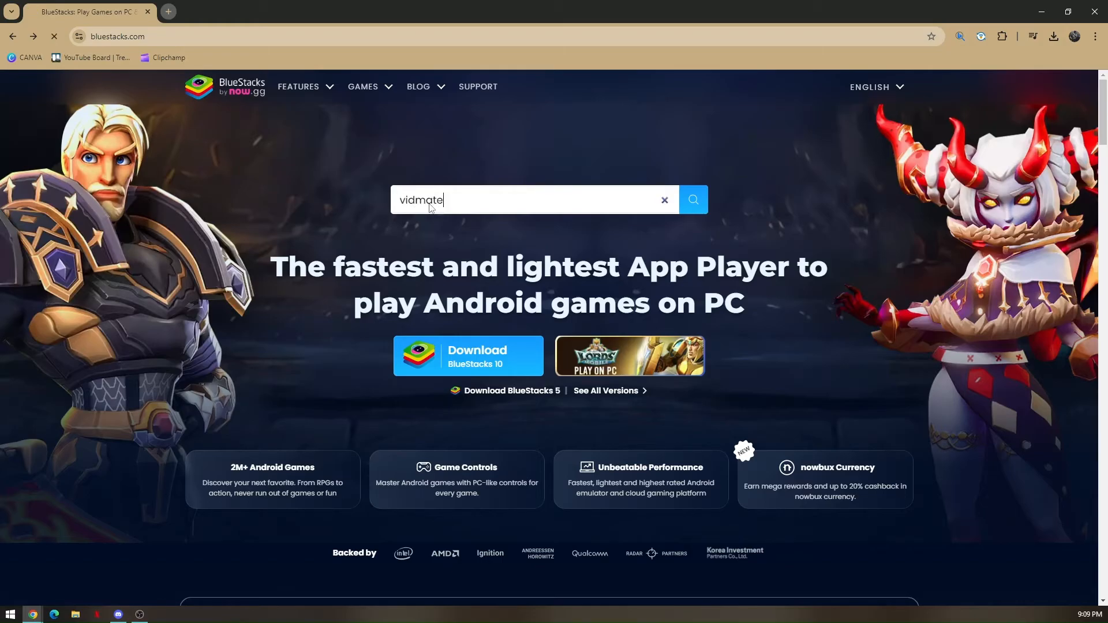
{"action": "left_click", "coordinate": [693, 200]}
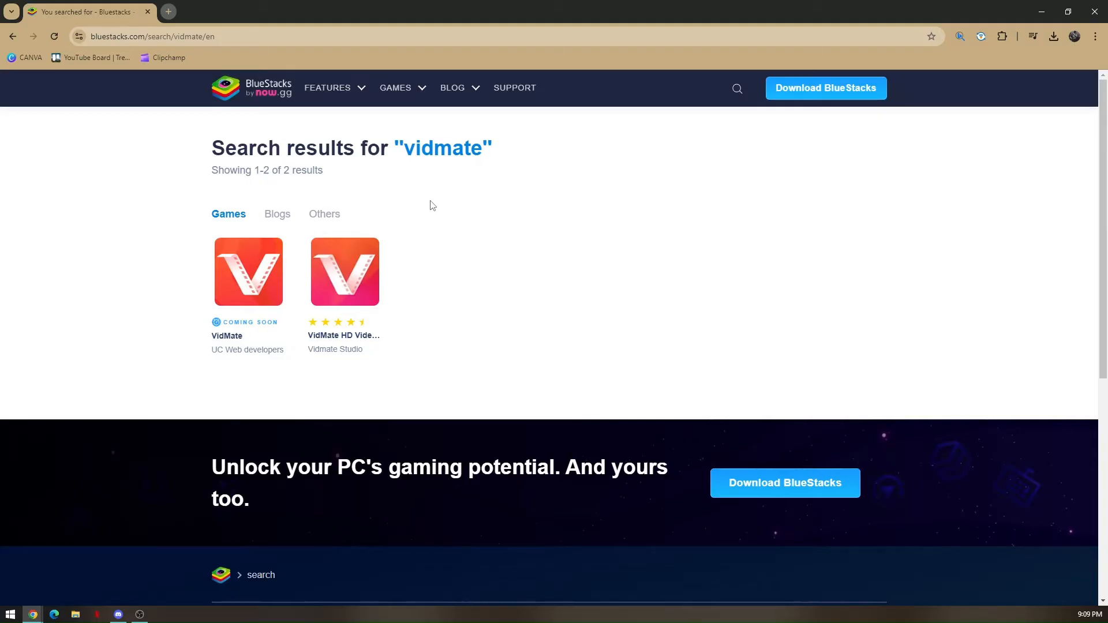
{"action": "mouse_move", "coordinate": [248, 290]}
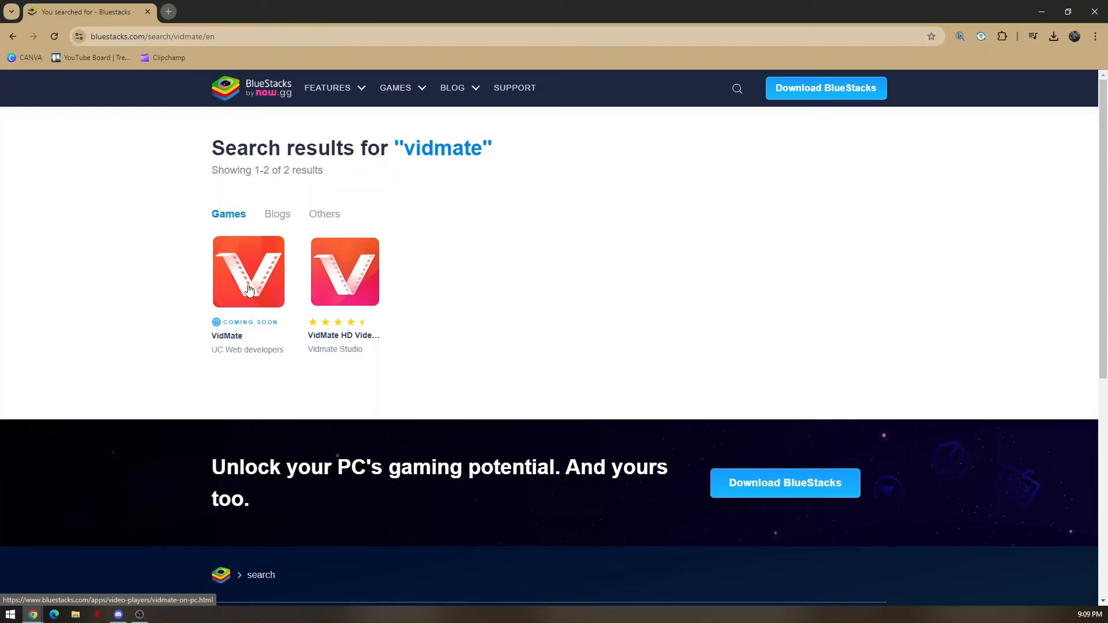
{"action": "mouse_move", "coordinate": [254, 285]}
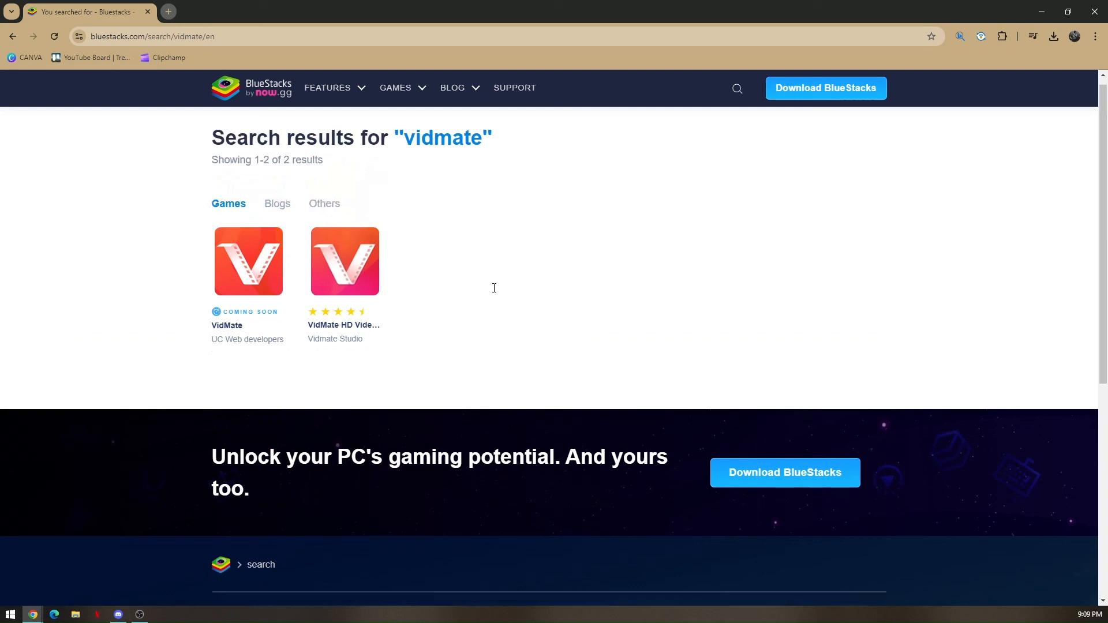
{"action": "scroll", "scroll_direction": "down", "scroll_amount": 3}
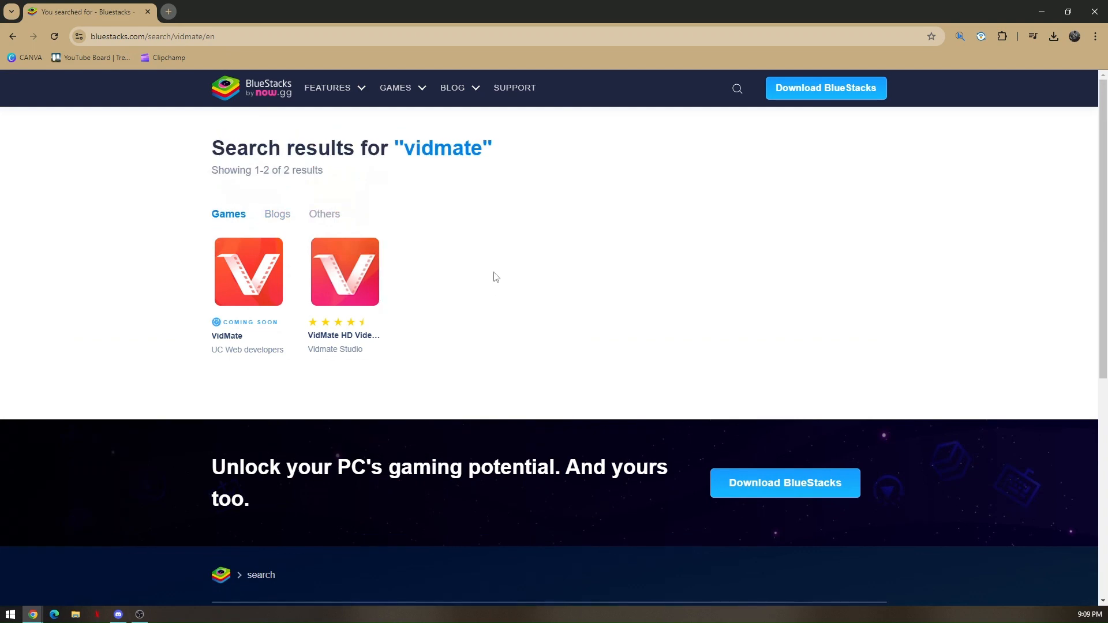